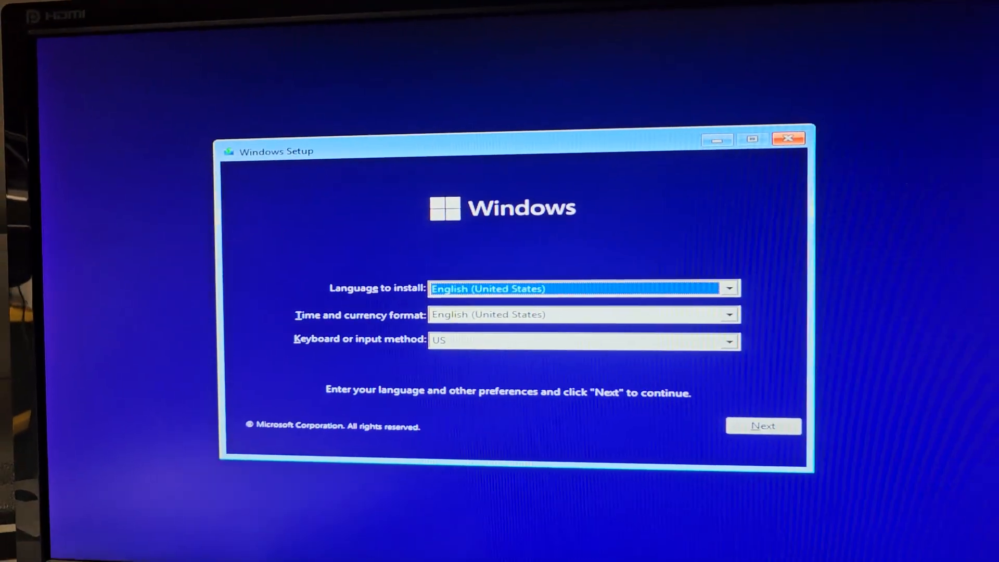
Begin installing, then cancel setup once it reports the PC can't run Windows 11.
{"action": "left_click", "coordinate": [763, 426]}
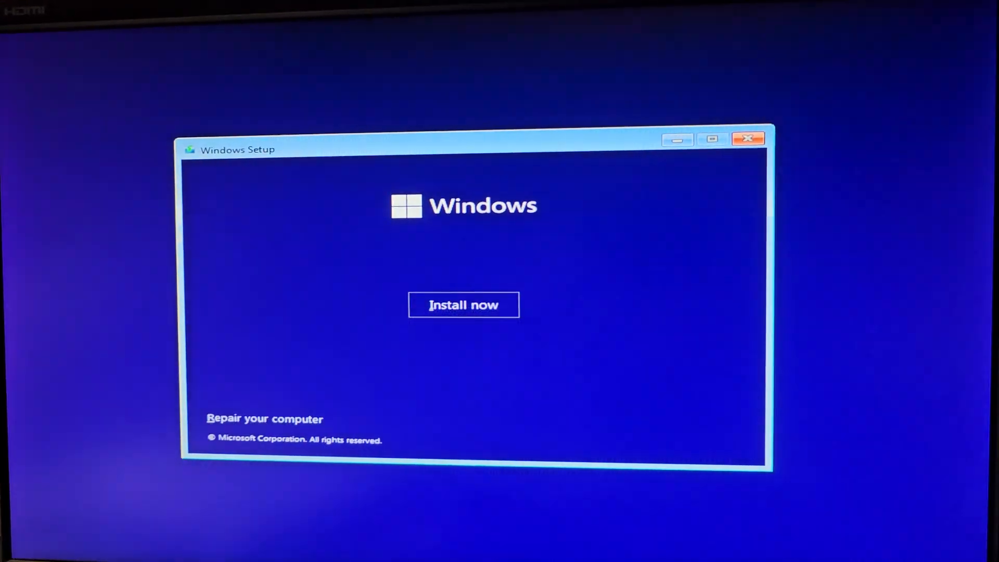
{"action": "left_click", "coordinate": [463, 305]}
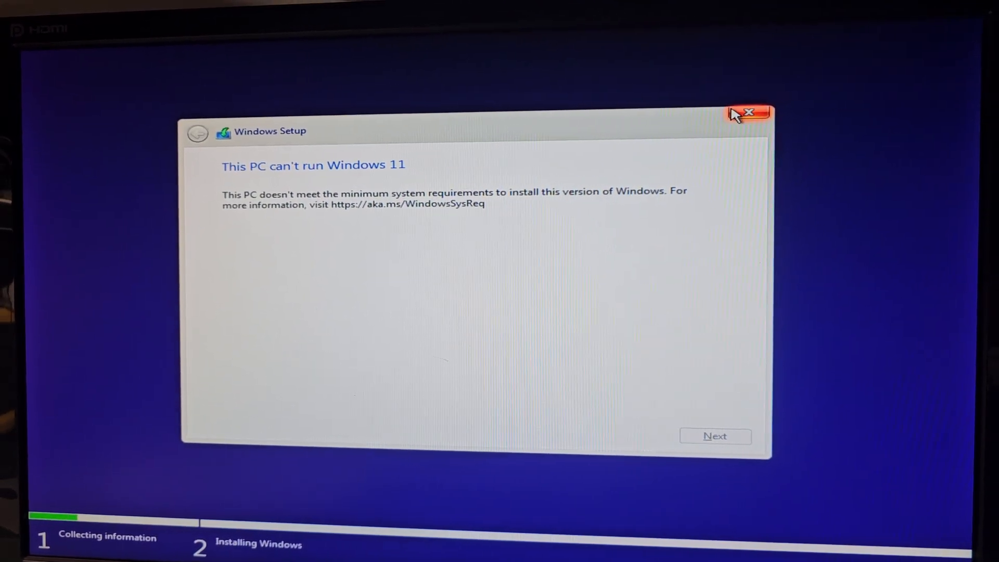
{"action": "left_click", "coordinate": [749, 113]}
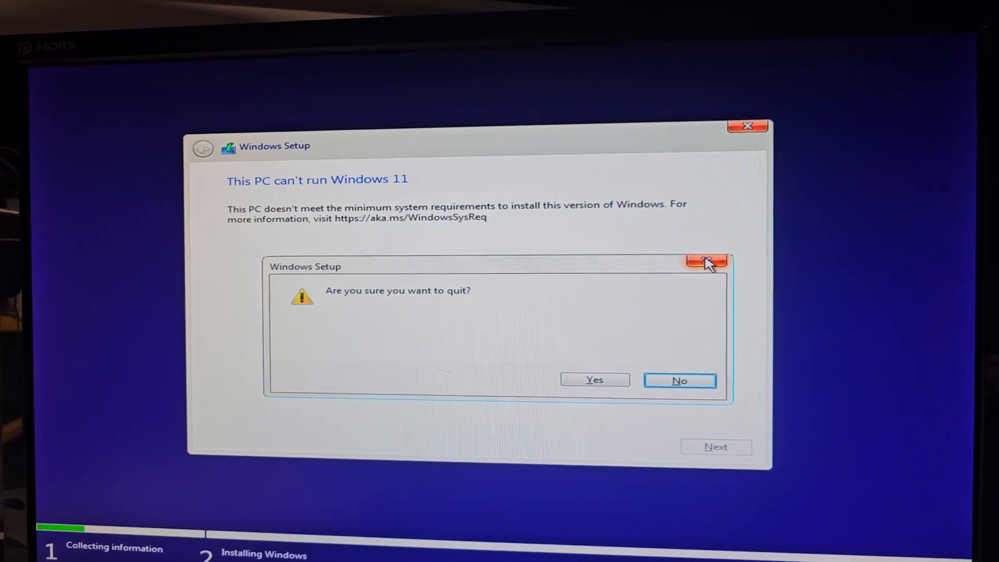
{"action": "left_click", "coordinate": [679, 380]}
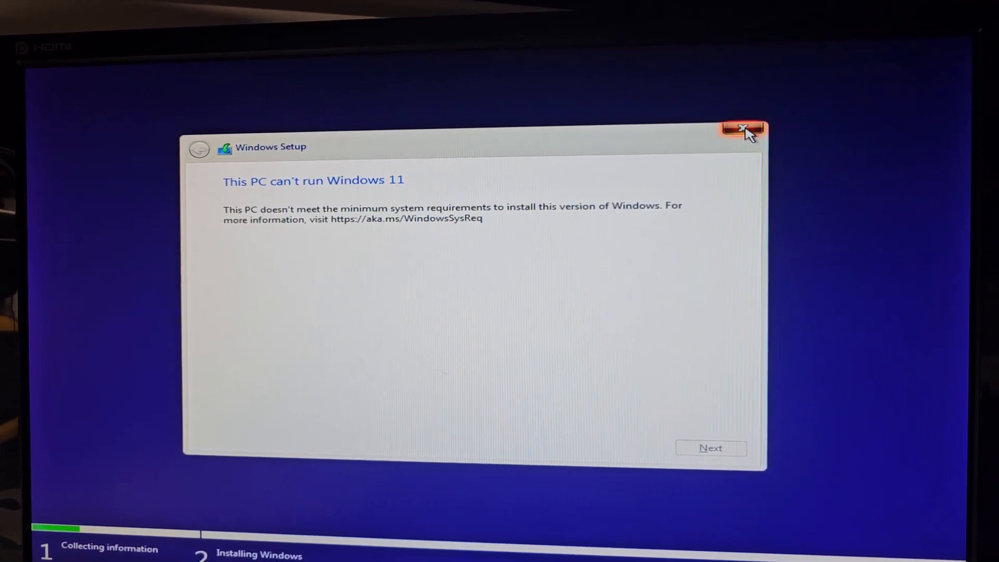
{"action": "left_click", "coordinate": [744, 130]}
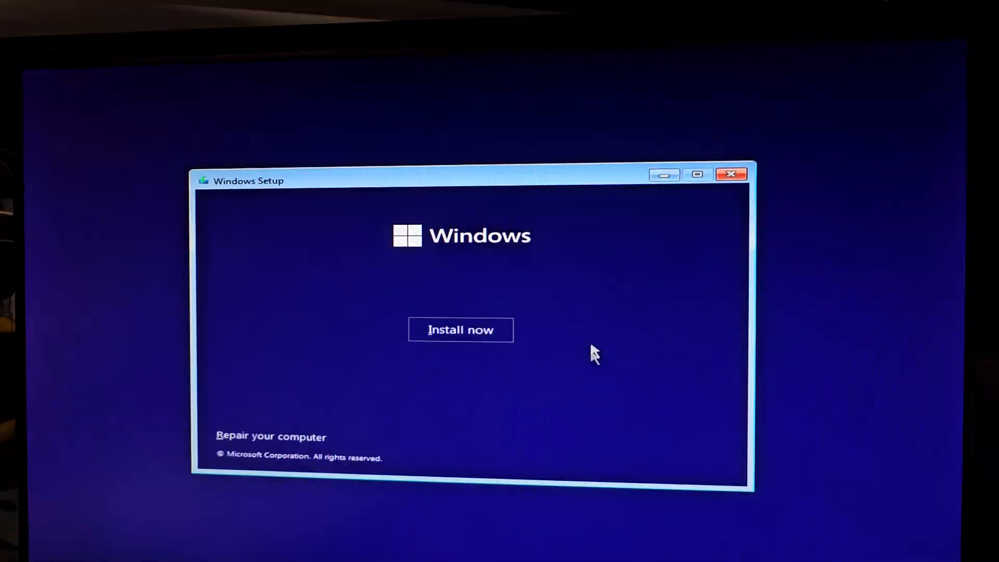
{"action": "left_click", "coordinate": [732, 173]}
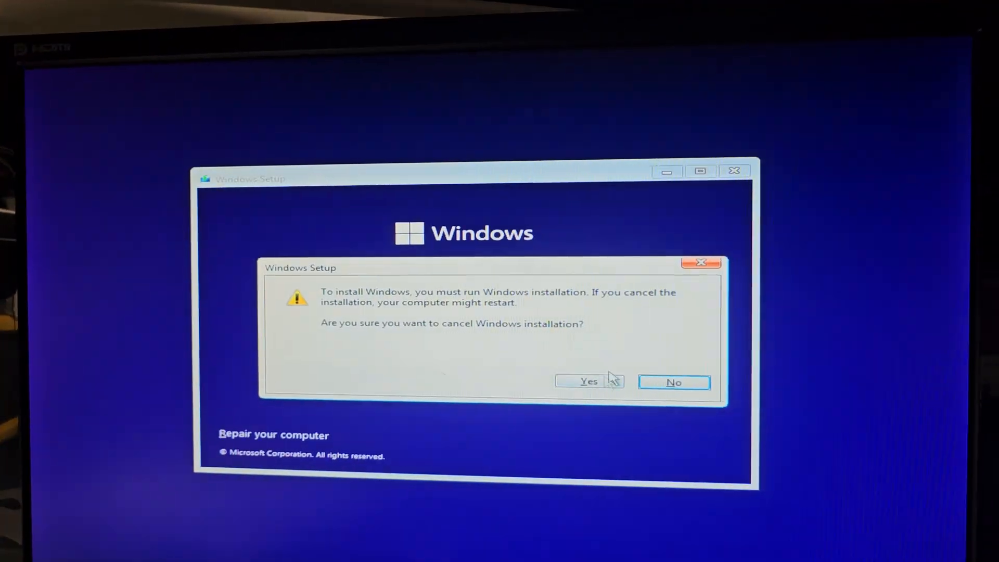
{"action": "left_click", "coordinate": [588, 381]}
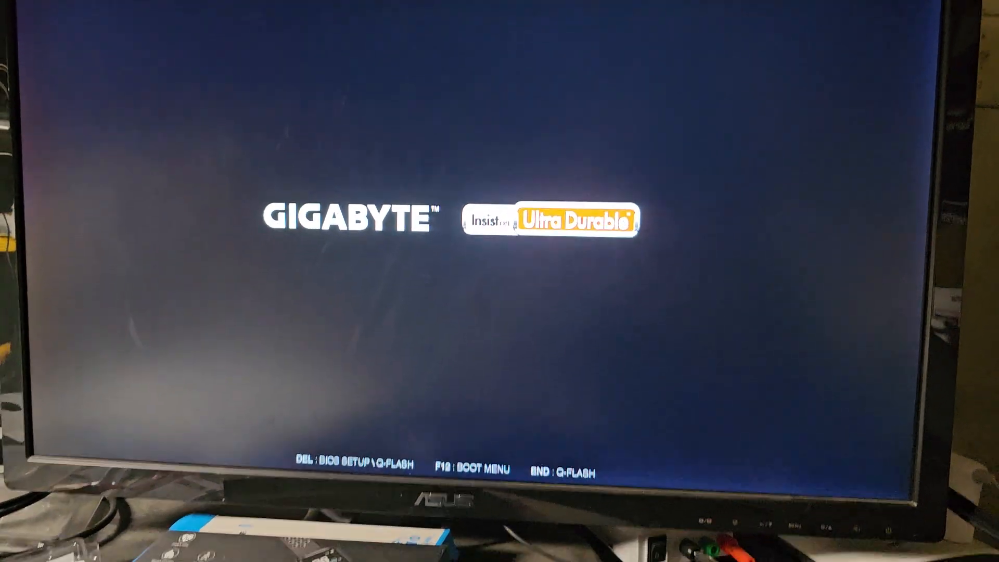
Open the F12 boot menu and choose Enter Setup to reach the BIOS.
{"action": "key", "text": "F12"}
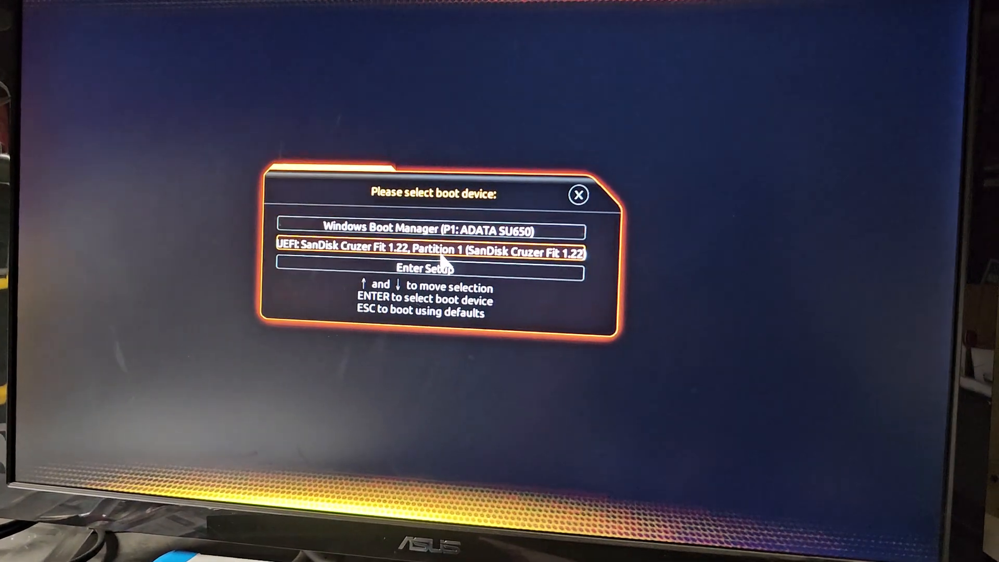
{"action": "key", "text": "Down"}
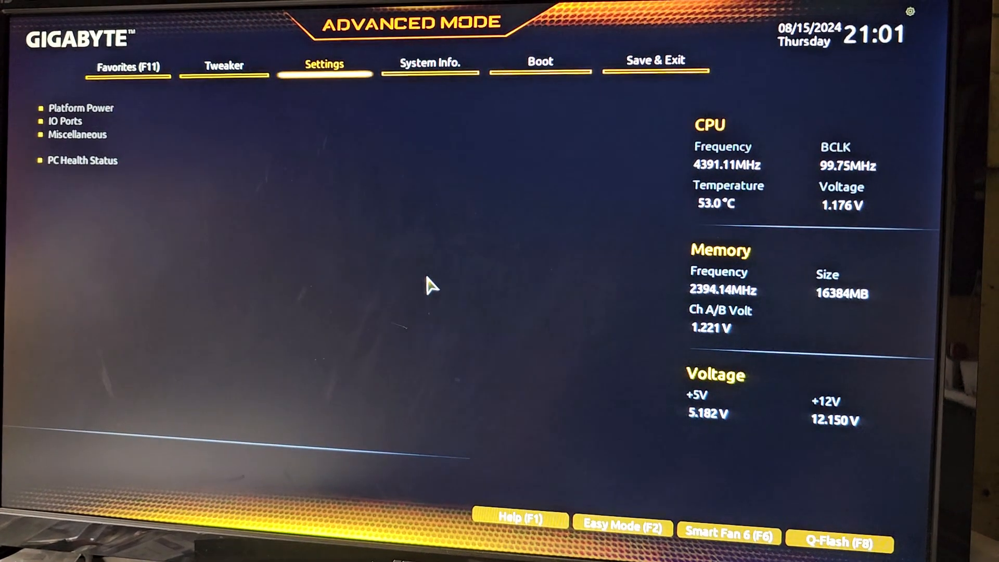
Under Settings > Miscellaneous, change Intel Platform Trust Technology (PTT) from Disabled to Enabled.
{"action": "left_click", "coordinate": [82, 108]}
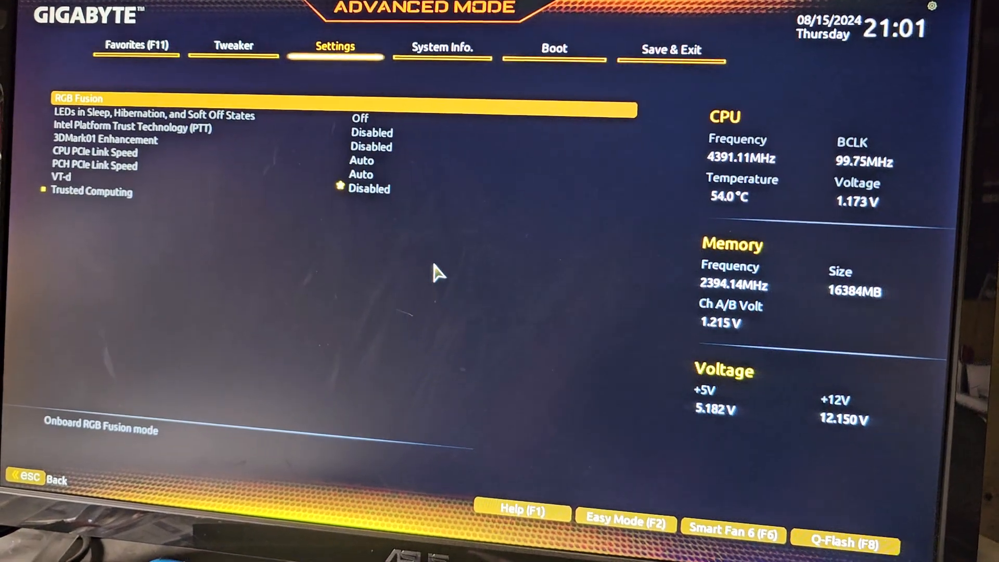
{"action": "key", "text": "Down"}
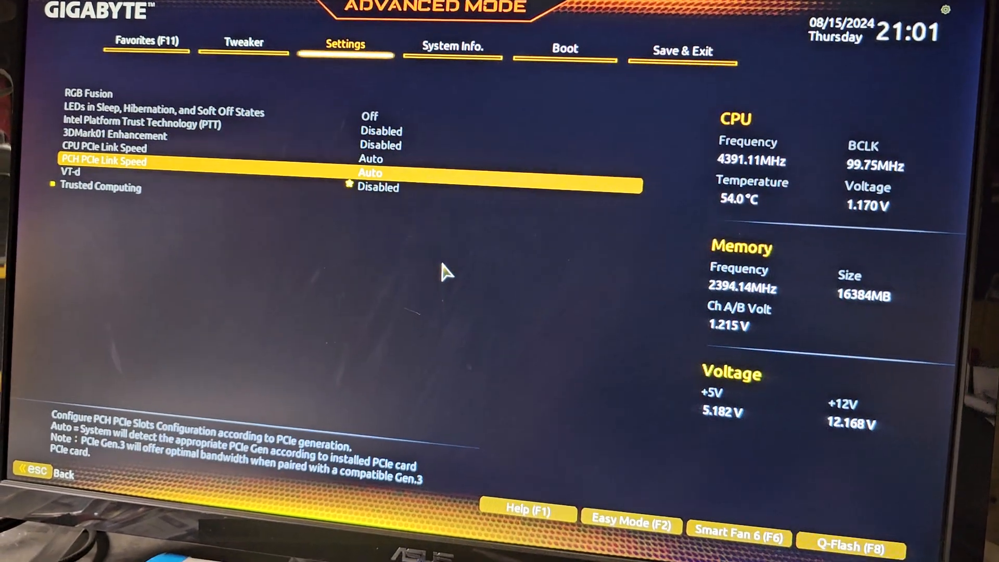
{"action": "key", "text": "Down"}
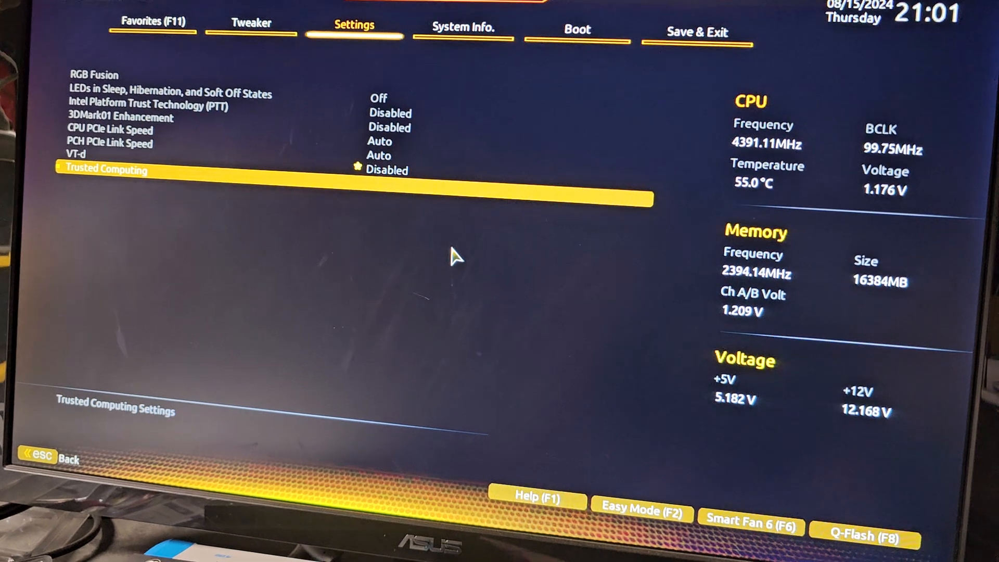
{"action": "key", "text": "Up"}
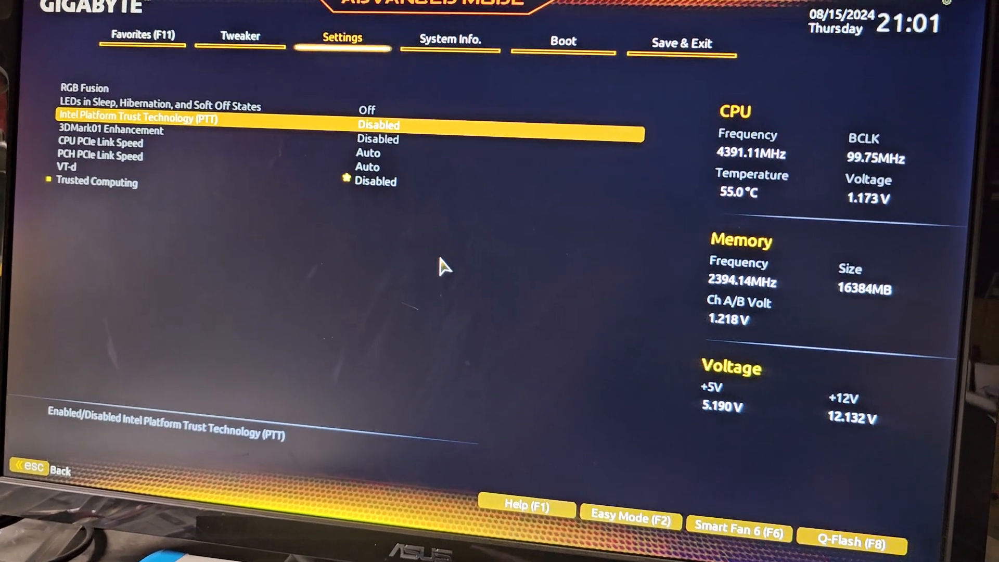
{"action": "left_click", "coordinate": [378, 125]}
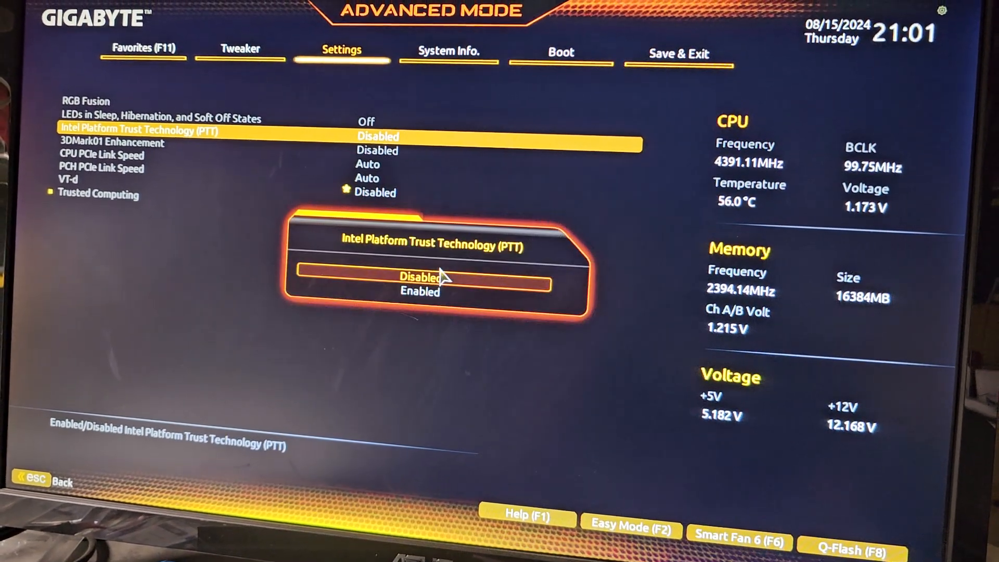
{"action": "left_click", "coordinate": [419, 277]}
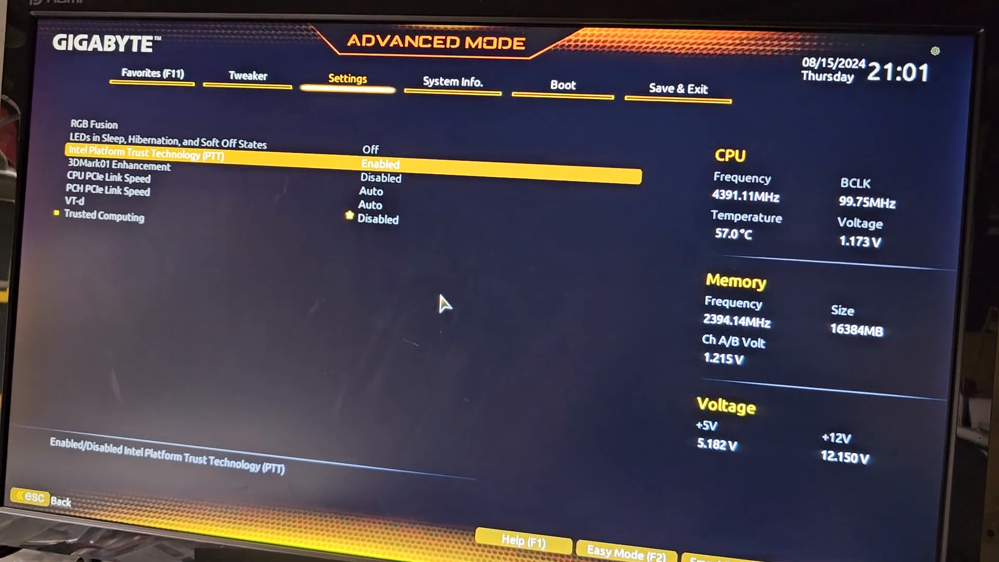
{"action": "key", "text": "Down"}
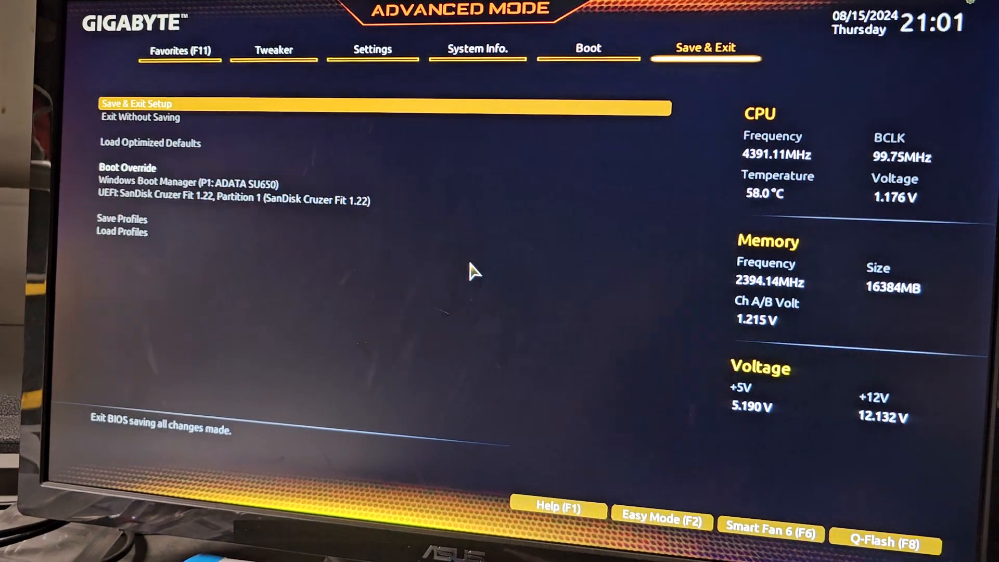
Set Windows 10 Features to Windows 10 and bring up the Save & reset confirmation.
{"action": "left_click", "coordinate": [587, 48]}
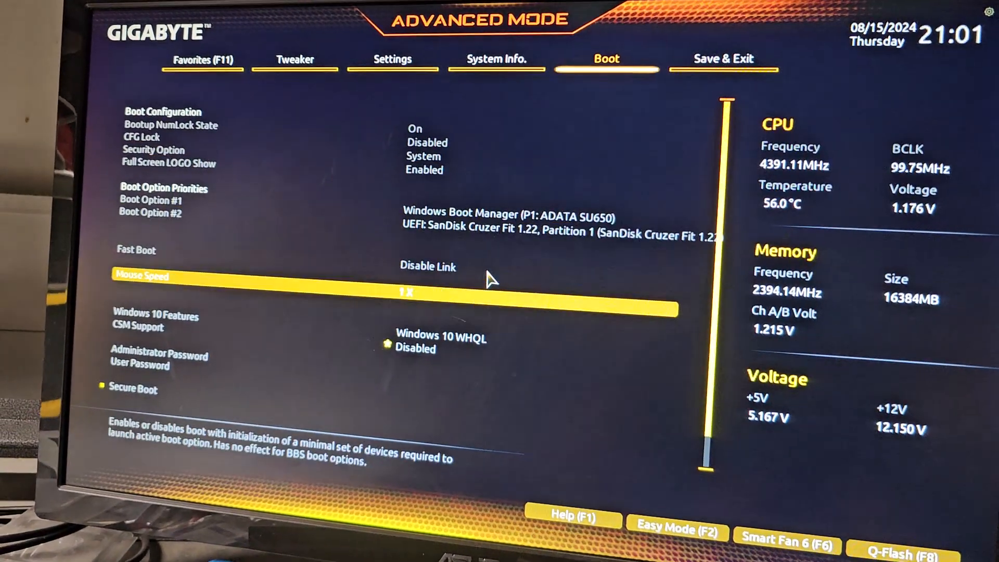
{"action": "key", "text": "Down"}
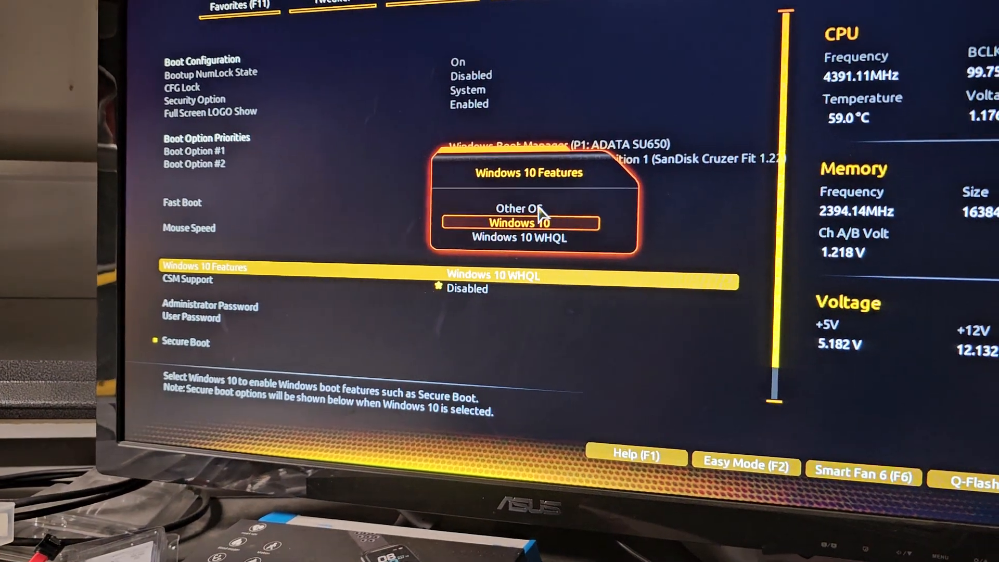
{"action": "left_click", "coordinate": [521, 222]}
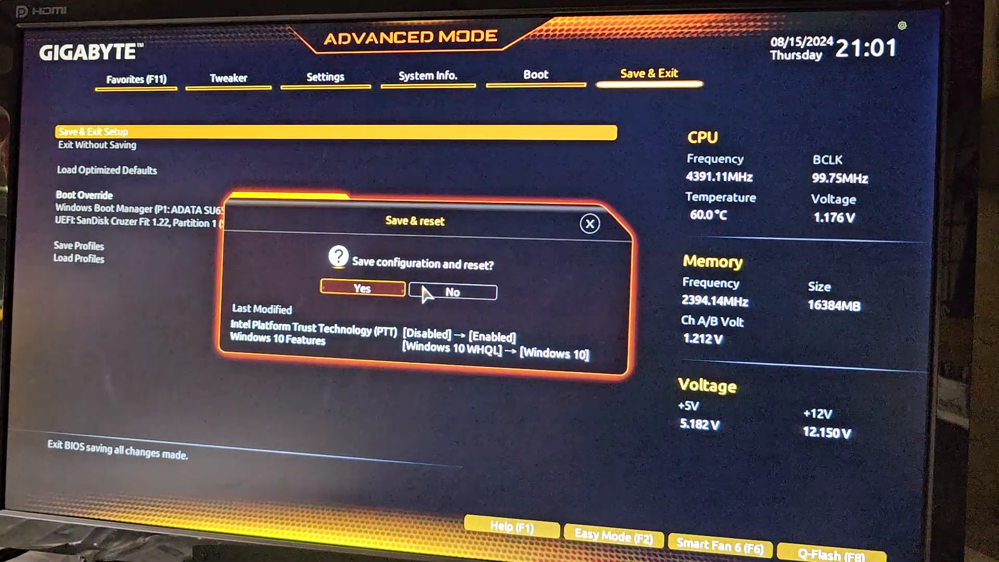
Confirm Yes to save the PTT and Windows 10 Features changes and reboot.
{"action": "left_click", "coordinate": [361, 289]}
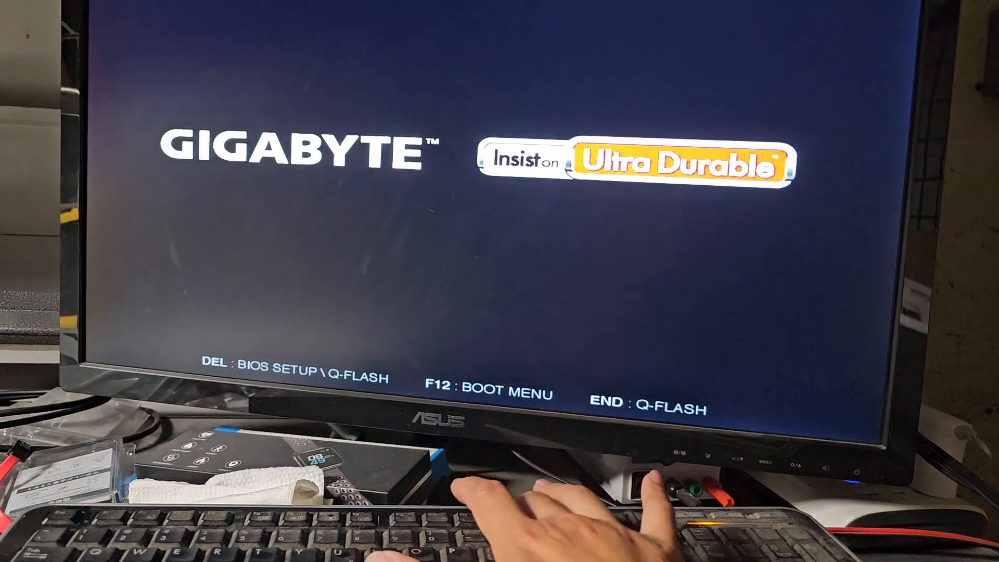
Use the F12 boot menu to boot from the USB Windows installer.
{"action": "key", "text": "F12"}
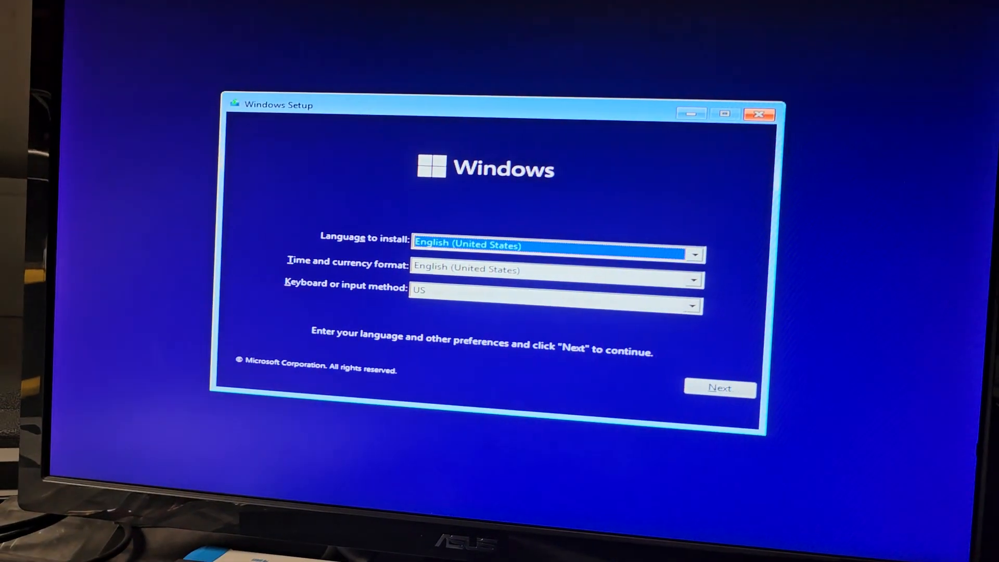
Keep English settings, choose Install now, and accept the license terms.
{"action": "left_click", "coordinate": [719, 388]}
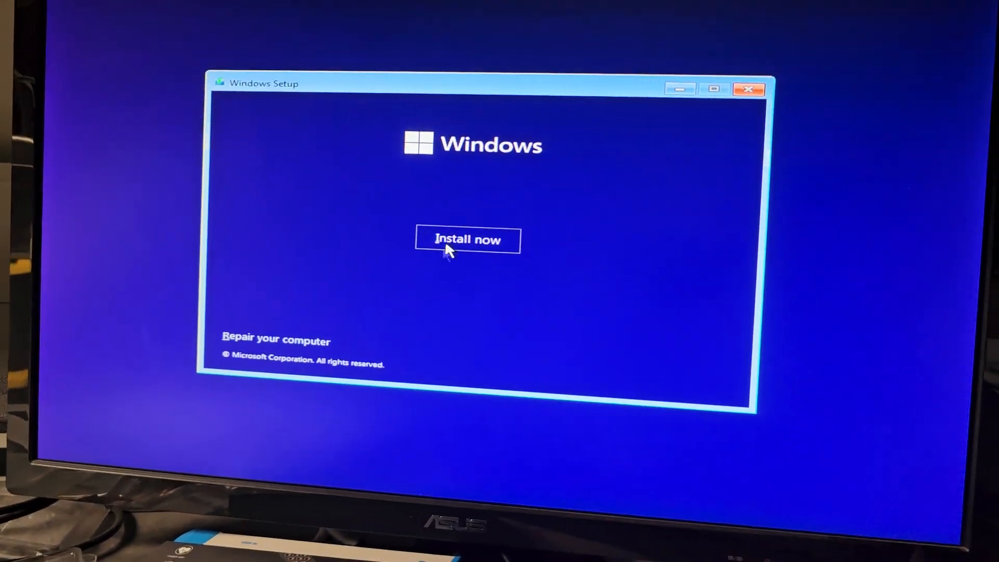
{"action": "left_click", "coordinate": [467, 239]}
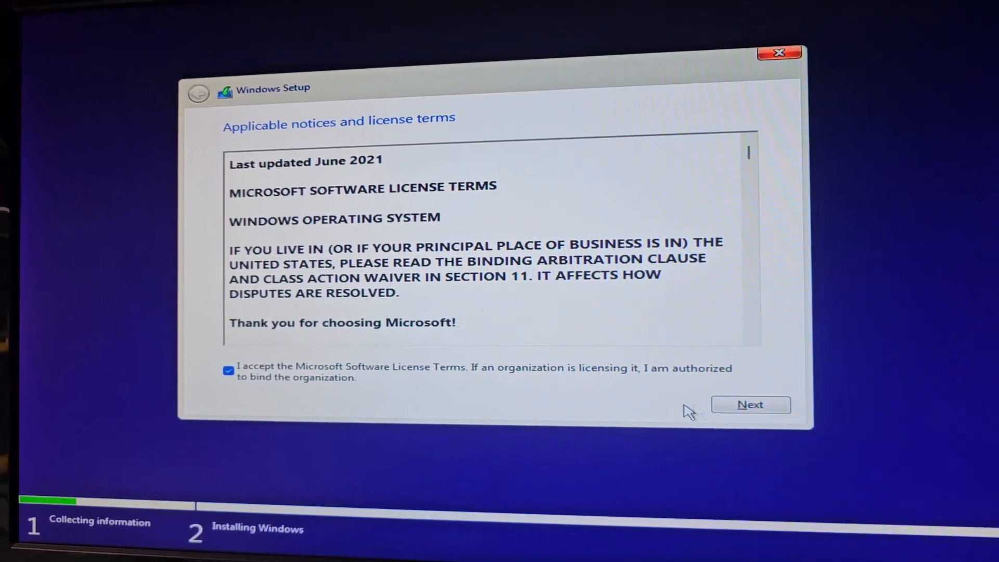
{"action": "left_click", "coordinate": [750, 405]}
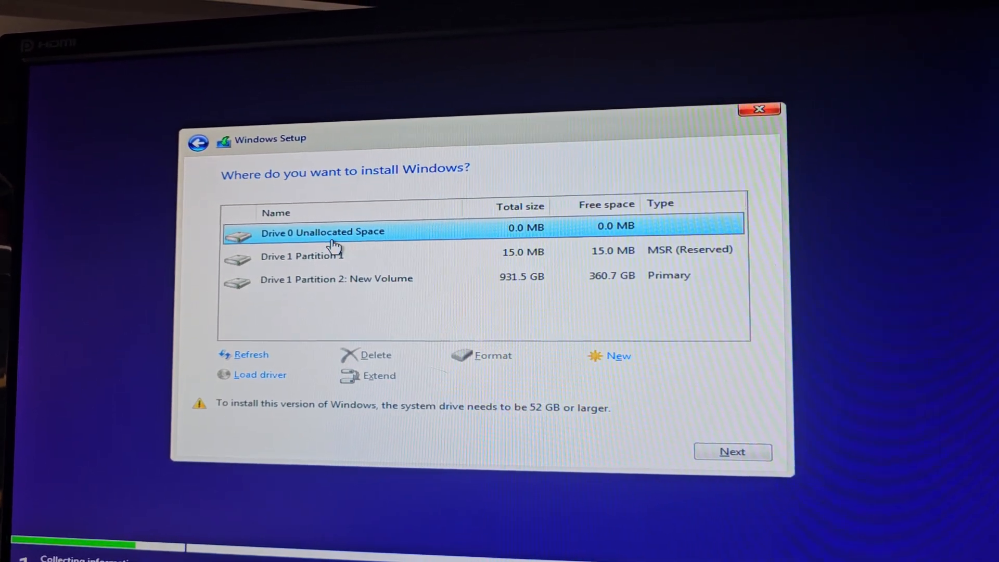
Delete Drive 1's reserved partition and its 931.5 GB partition, confirming each warning.
{"action": "left_click", "coordinate": [374, 355]}
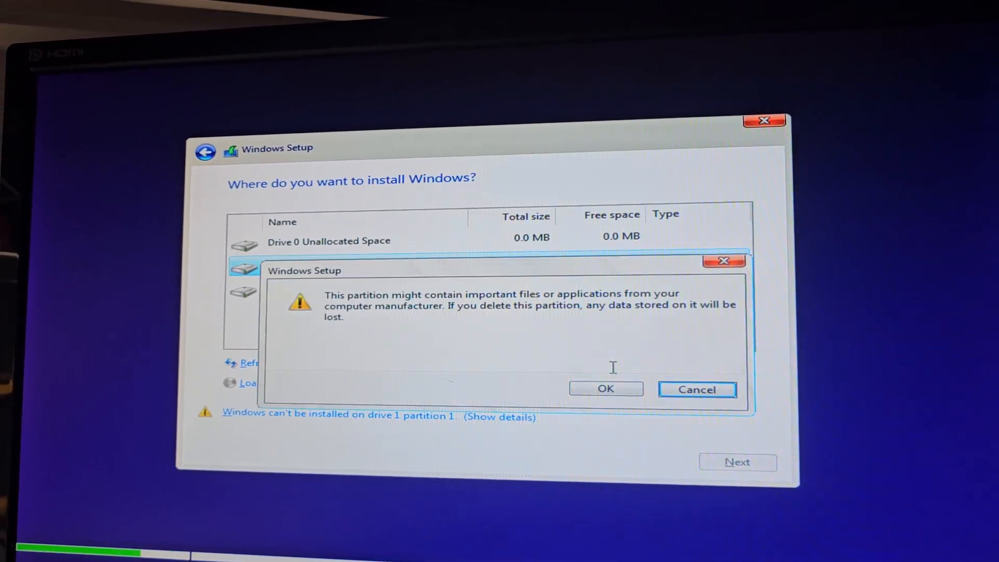
{"action": "left_click", "coordinate": [604, 389]}
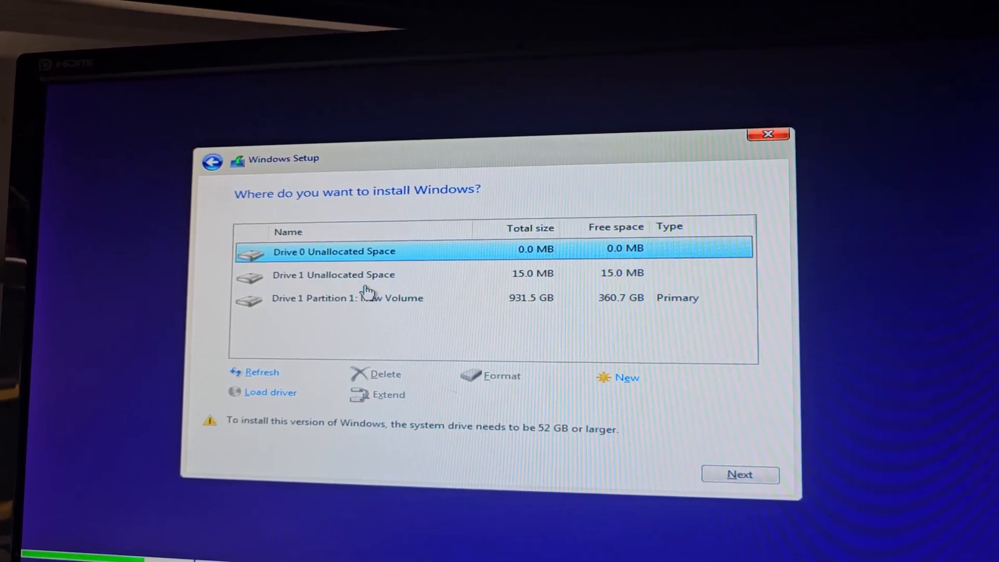
{"action": "left_click", "coordinate": [383, 374]}
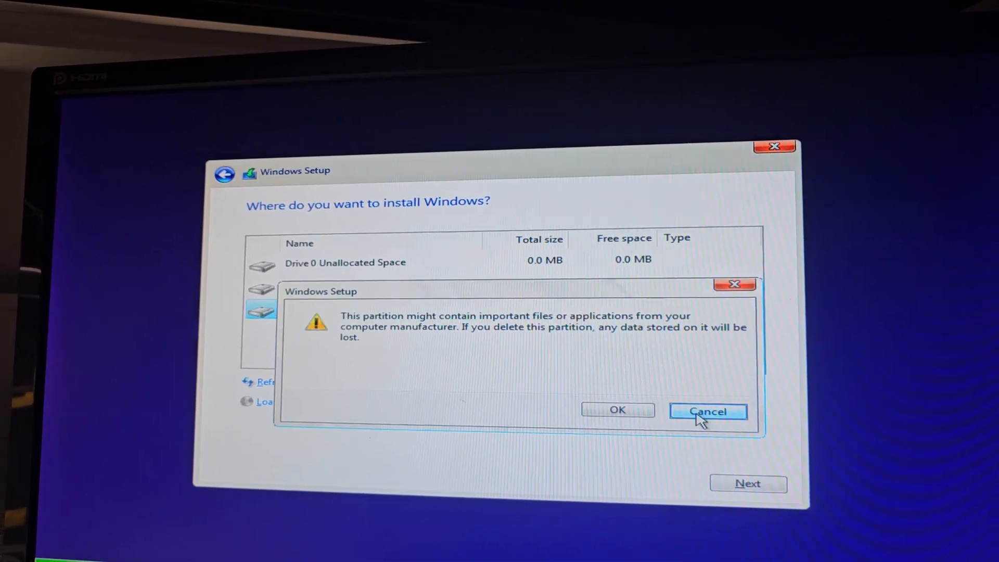
{"action": "left_click", "coordinate": [707, 411]}
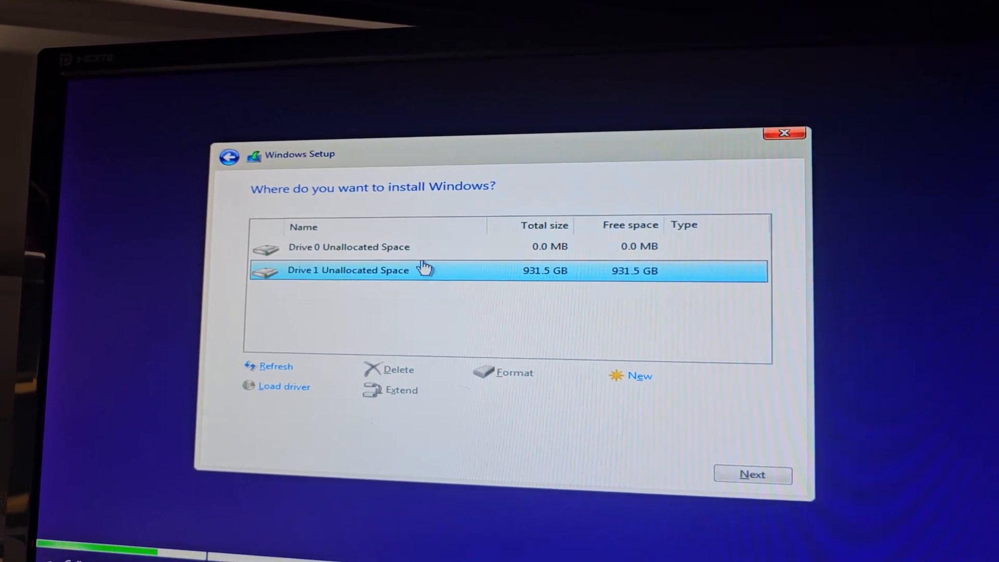
Select Drive 1 Unallocated Space as the install target and start copying files.
{"action": "left_click", "coordinate": [344, 247]}
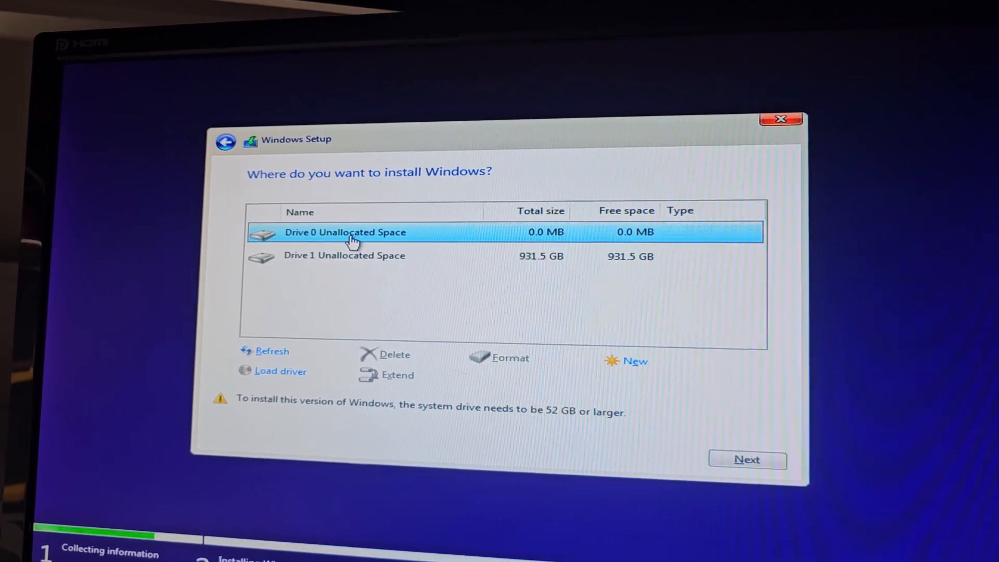
{"action": "left_click", "coordinate": [351, 255]}
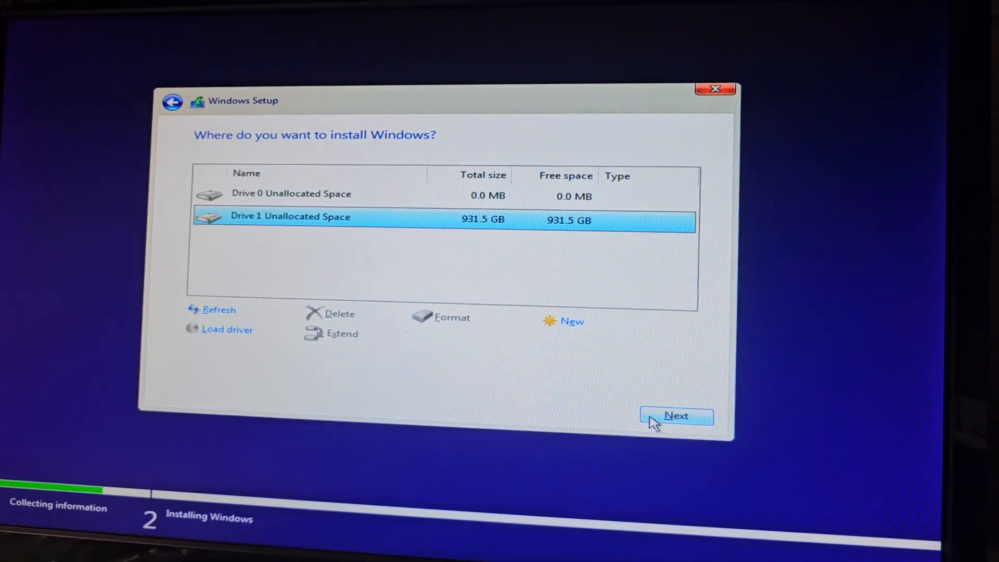
{"action": "left_click", "coordinate": [676, 415]}
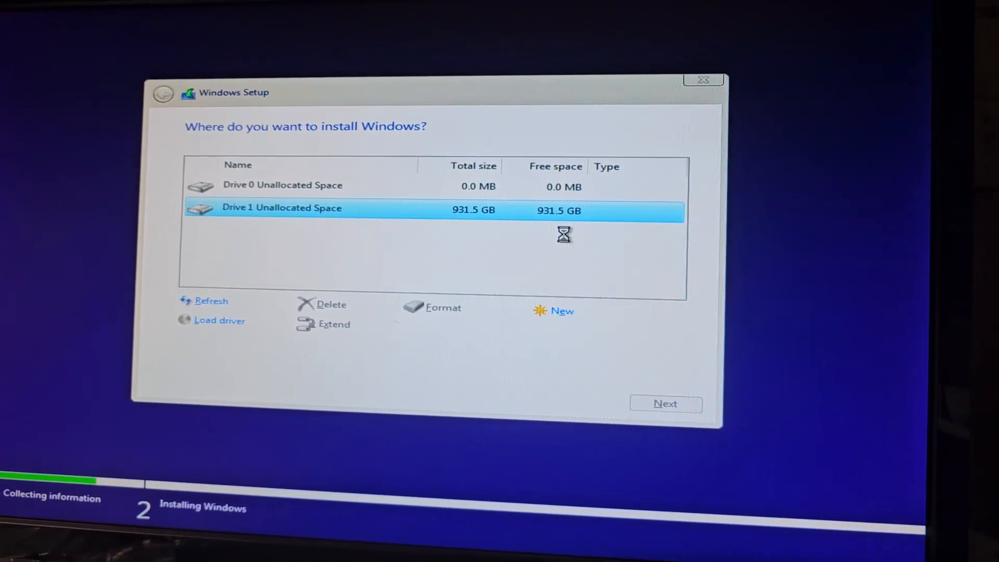
{"action": "left_click", "coordinate": [665, 403]}
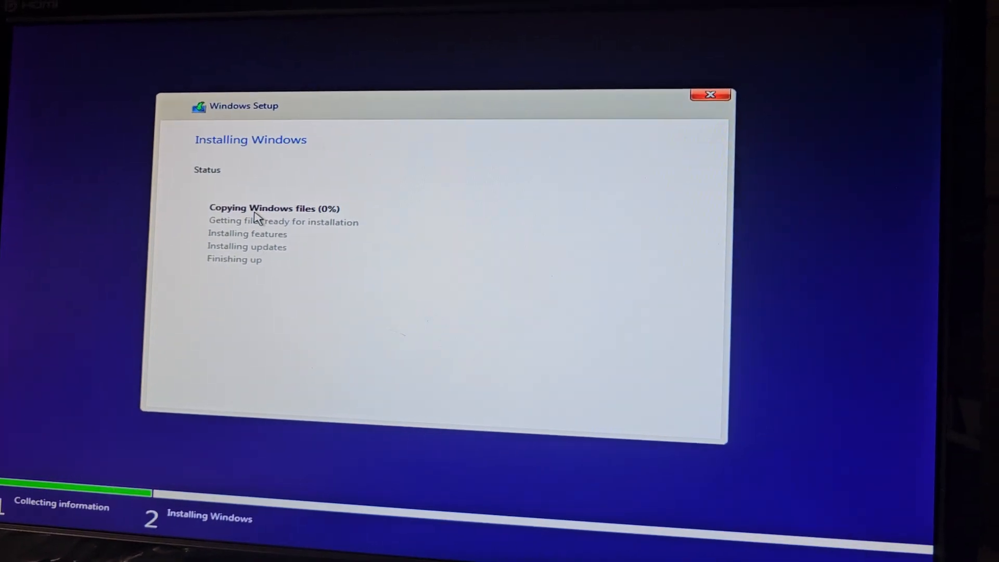